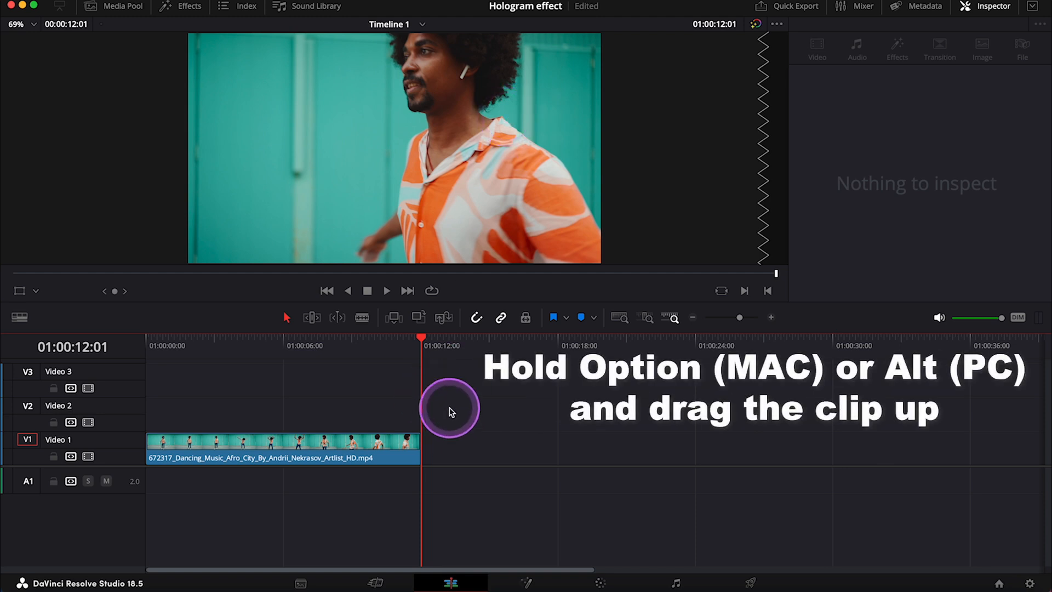
Duplicate the dancer clip from V1 onto V2 and go to the Color page
left_click(282, 446)
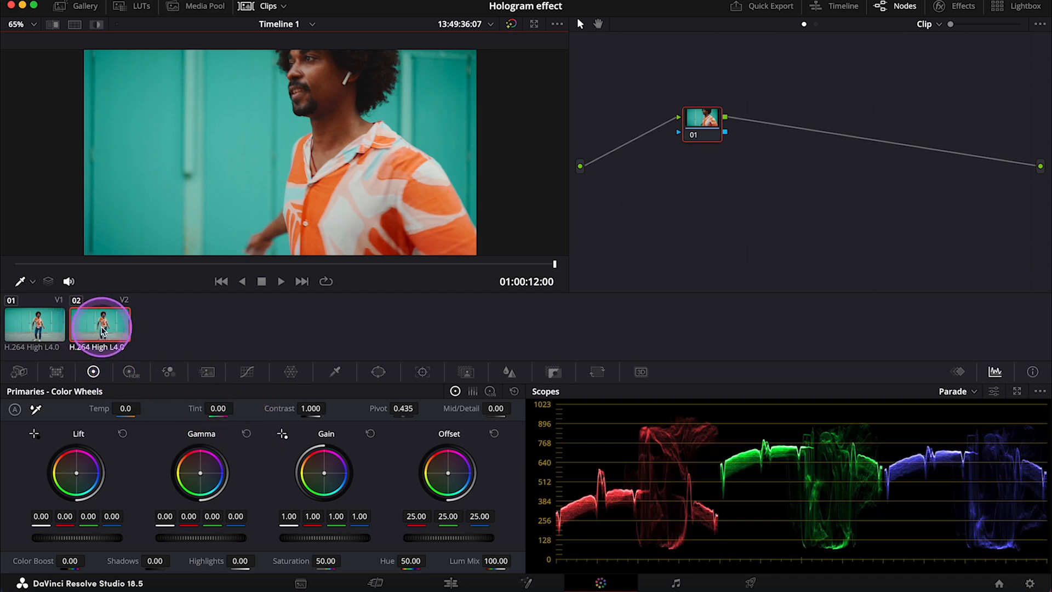
Select clip 02 and enable object Magic Mask at Better quality
left_click(99, 325)
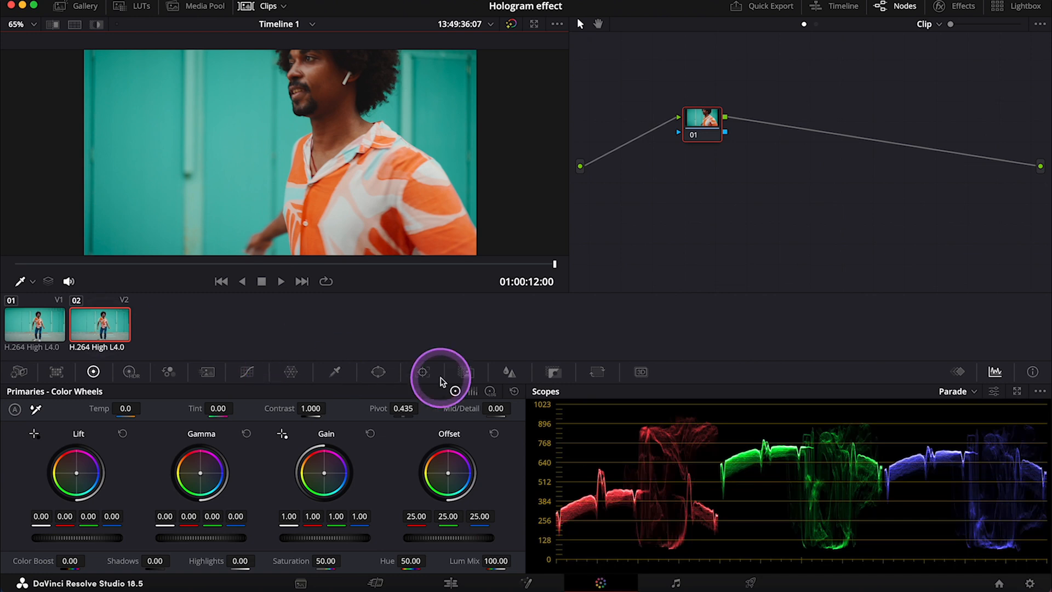
left_click(464, 371)
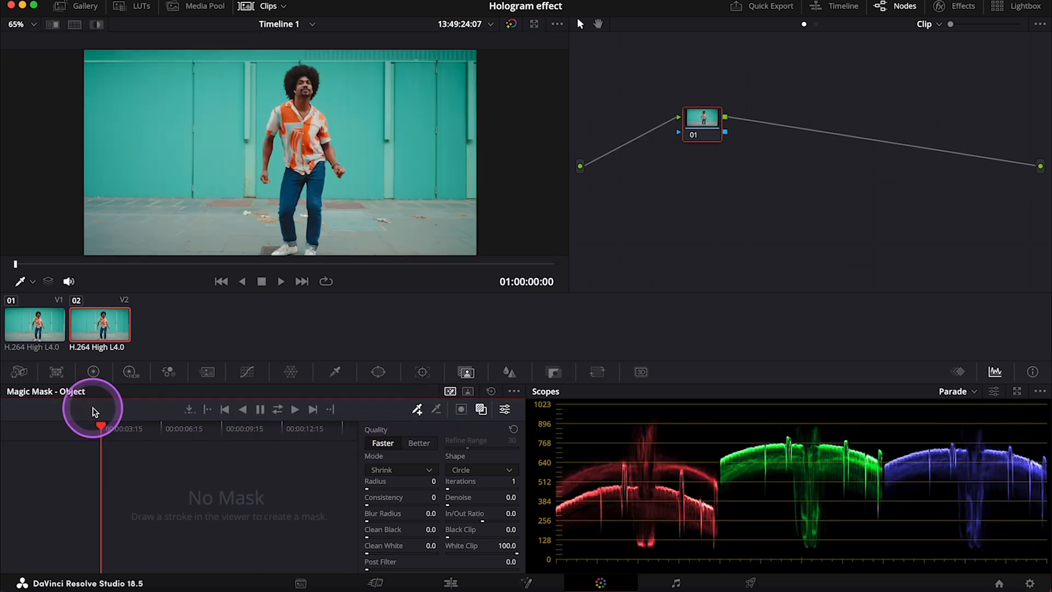
mouse_move(263, 459)
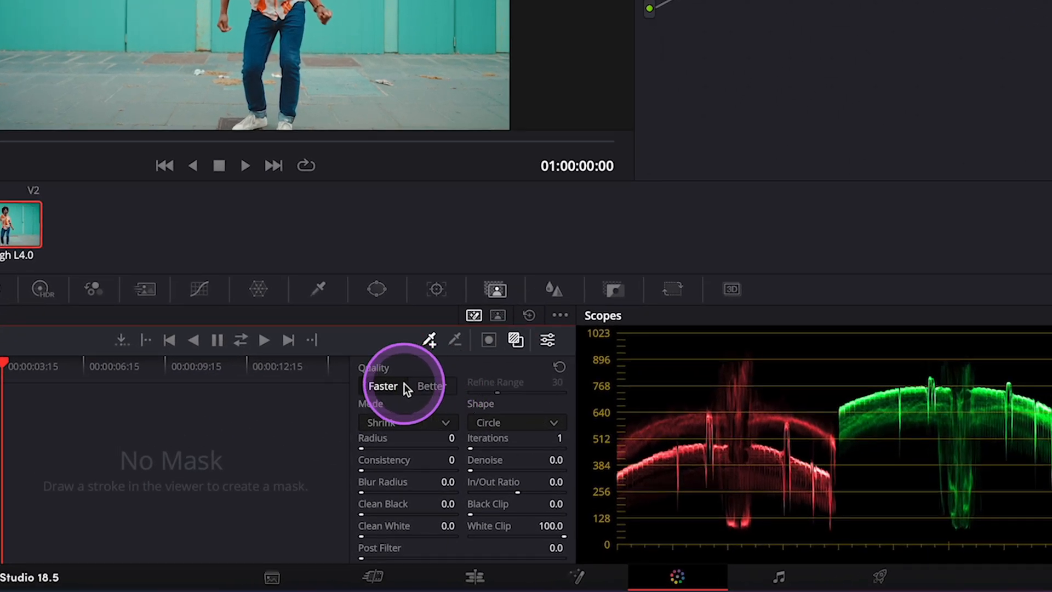
left_click(431, 386)
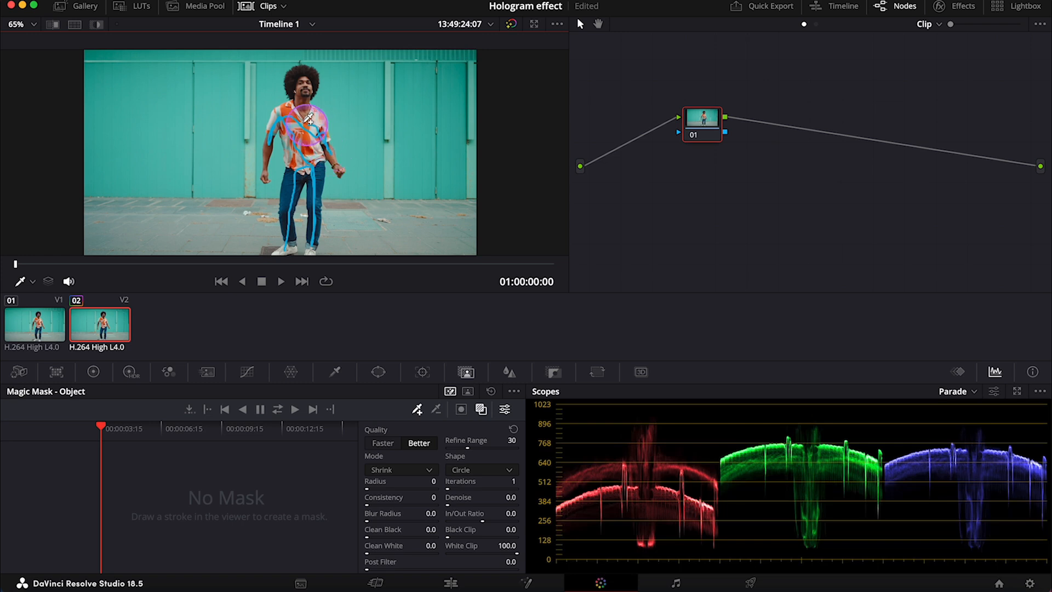
Paint mask strokes over the dancer's body and head, then track them through the clip
left_click_drag(306, 121, 305, 87)
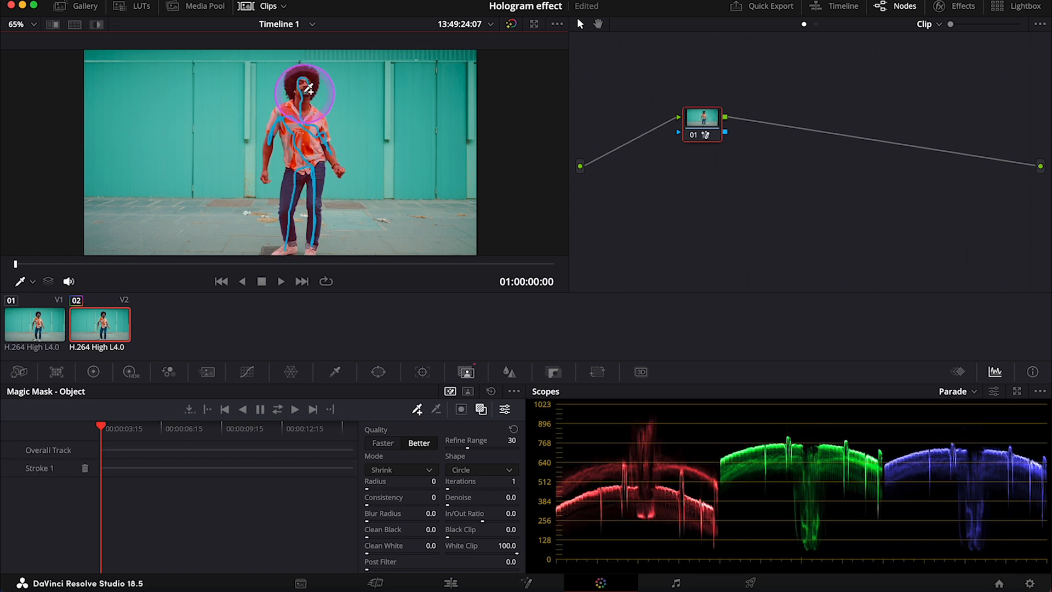
left_click_drag(306, 88, 306, 145)
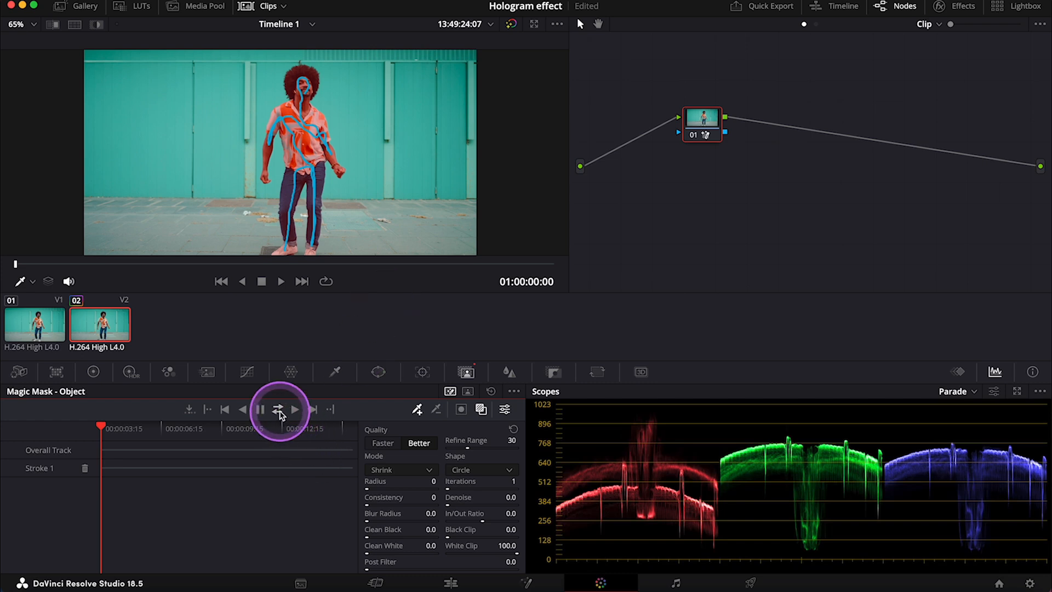
left_click(280, 409)
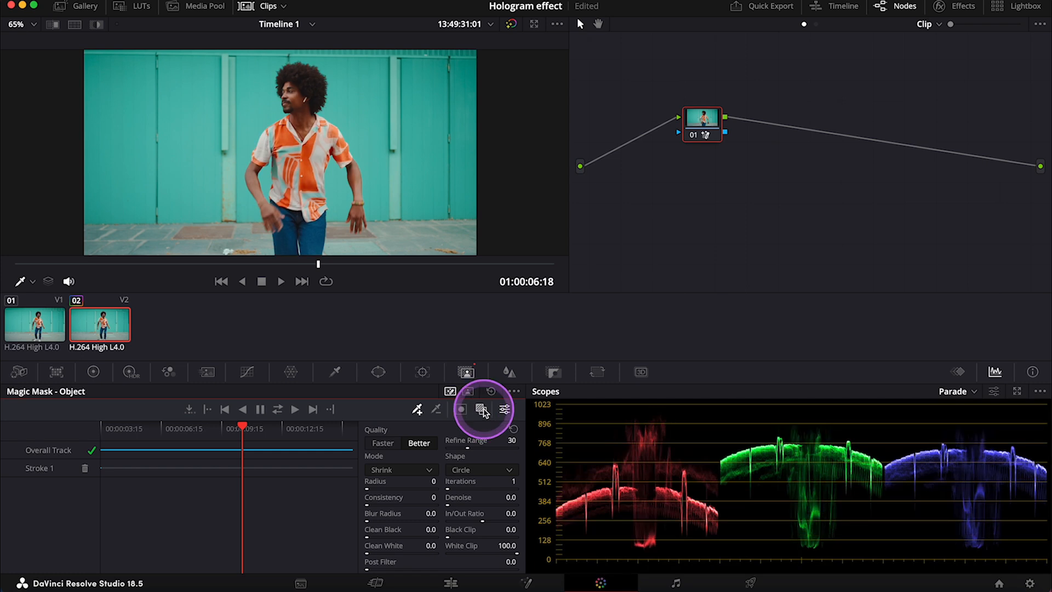
mouse_move(97, 25)
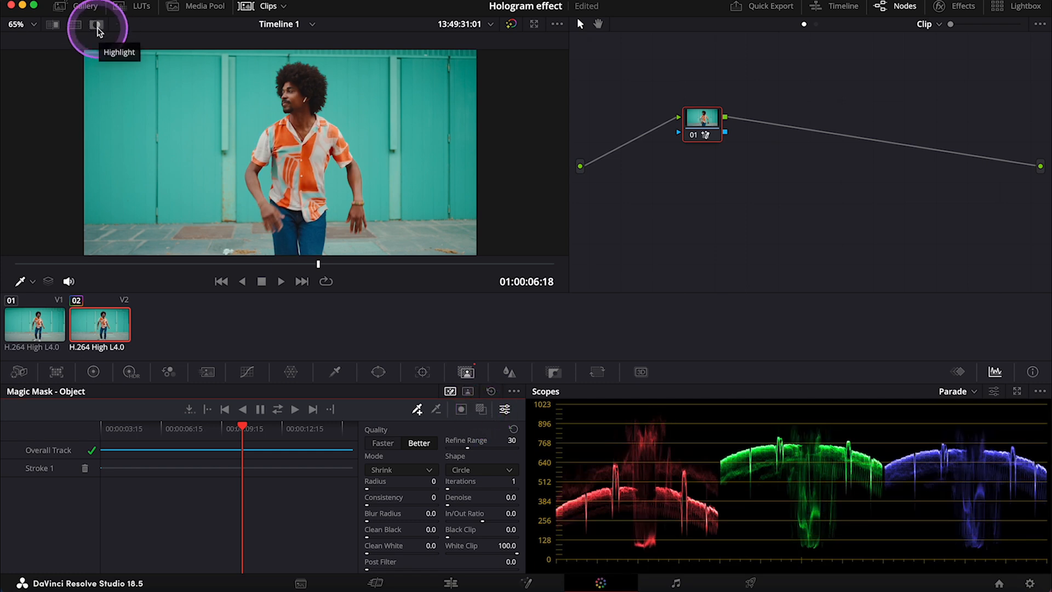
Refine the matte in Highlight mode with Denoise 2.7, Clean Black 10.1, Clean White 2.4
left_click(96, 24)
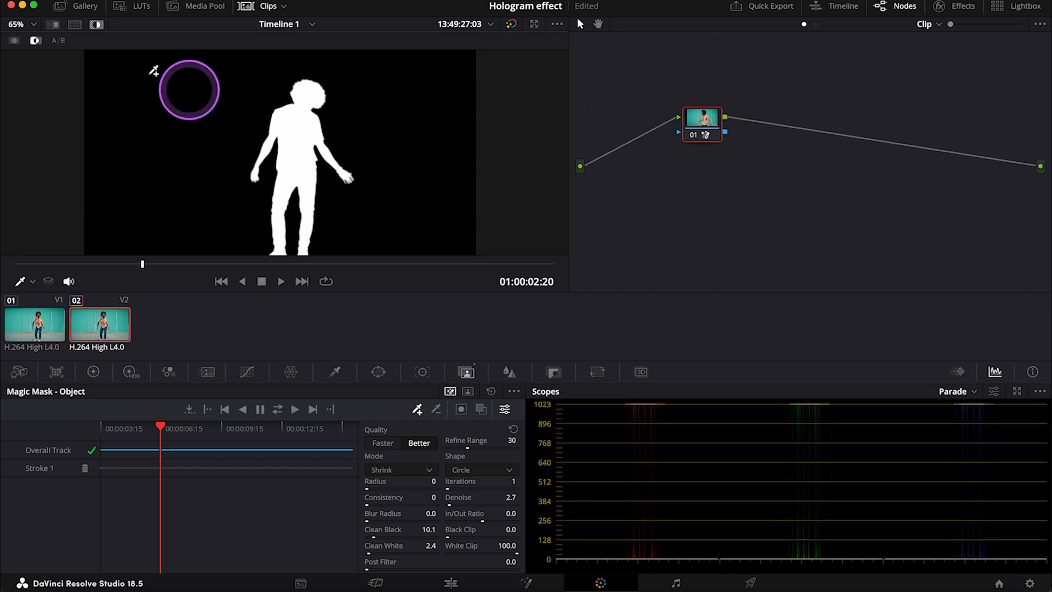
left_click(96, 25)
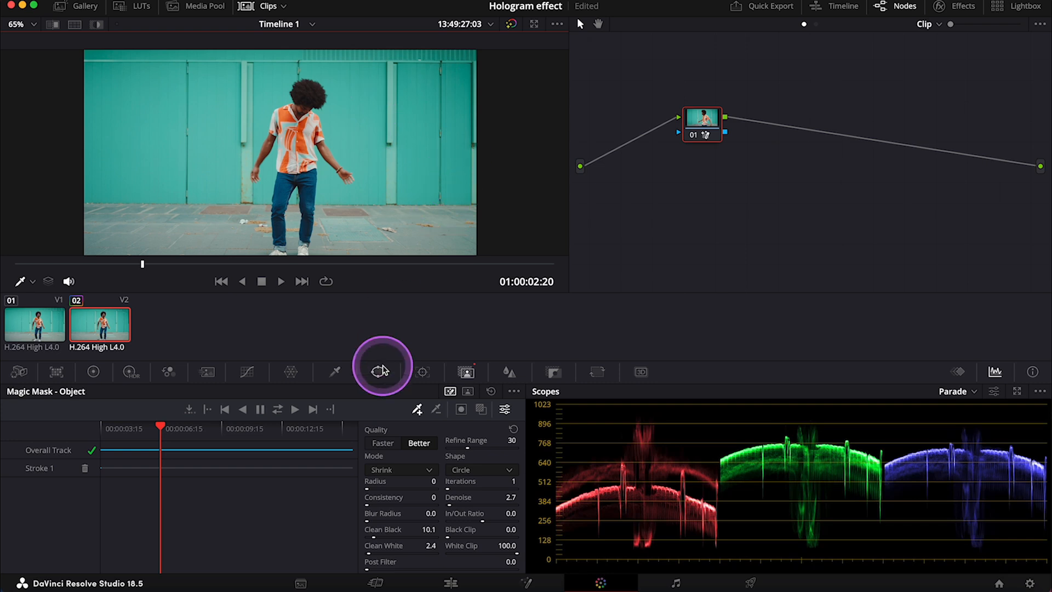
mouse_move(247, 272)
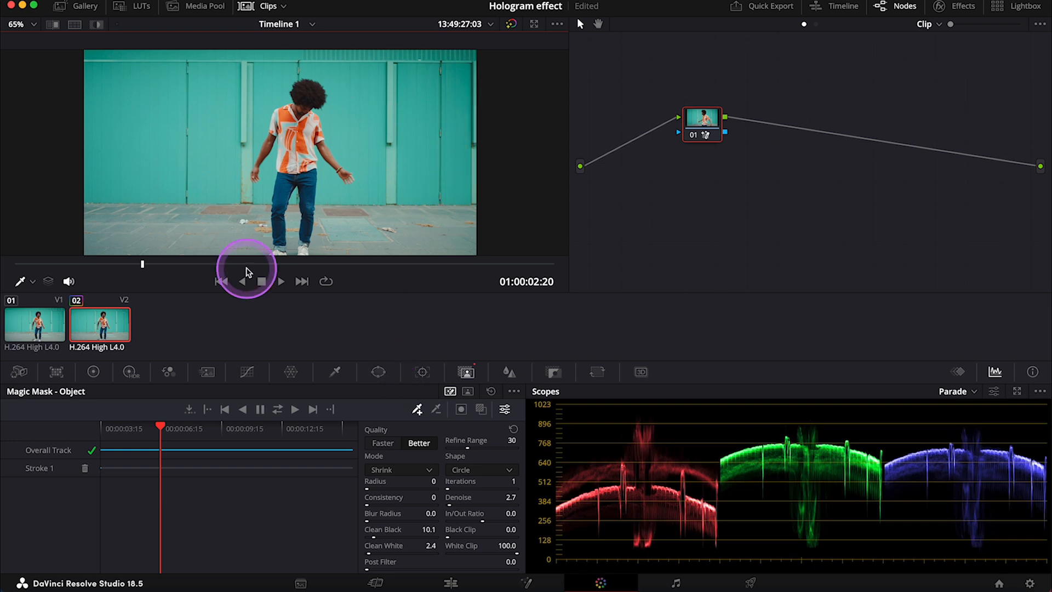
mouse_move(471, 209)
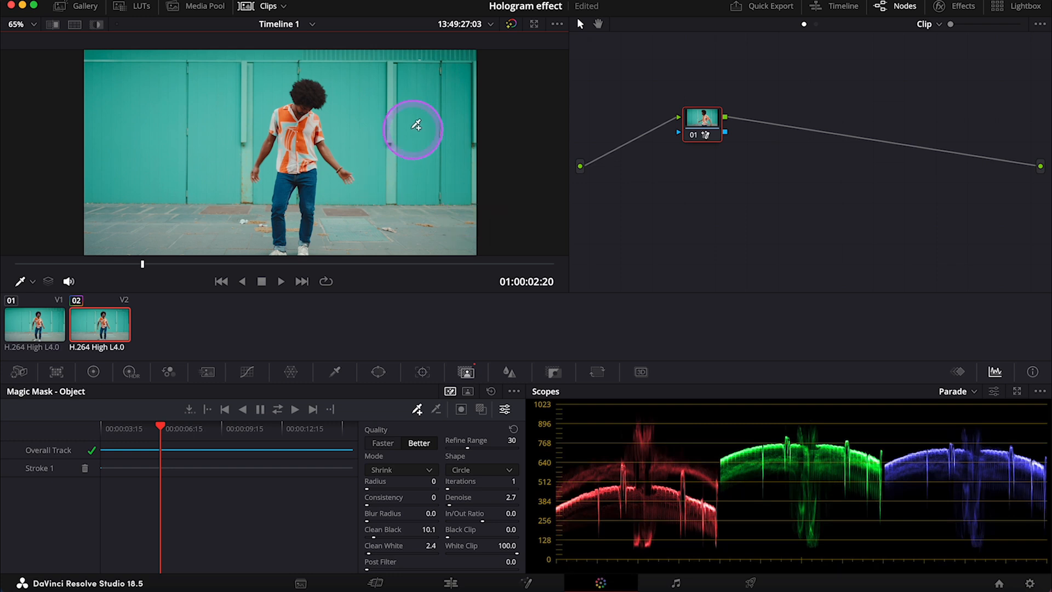
mouse_move(936, 189)
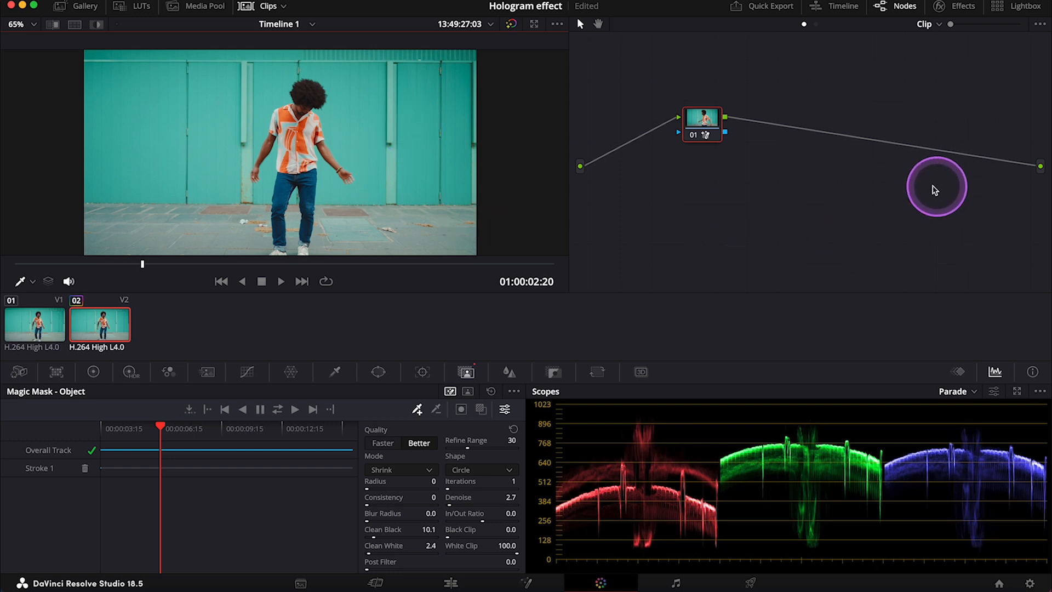
Add an Alpha Output to the node graph and feed it node 01's key output
right_click(936, 189)
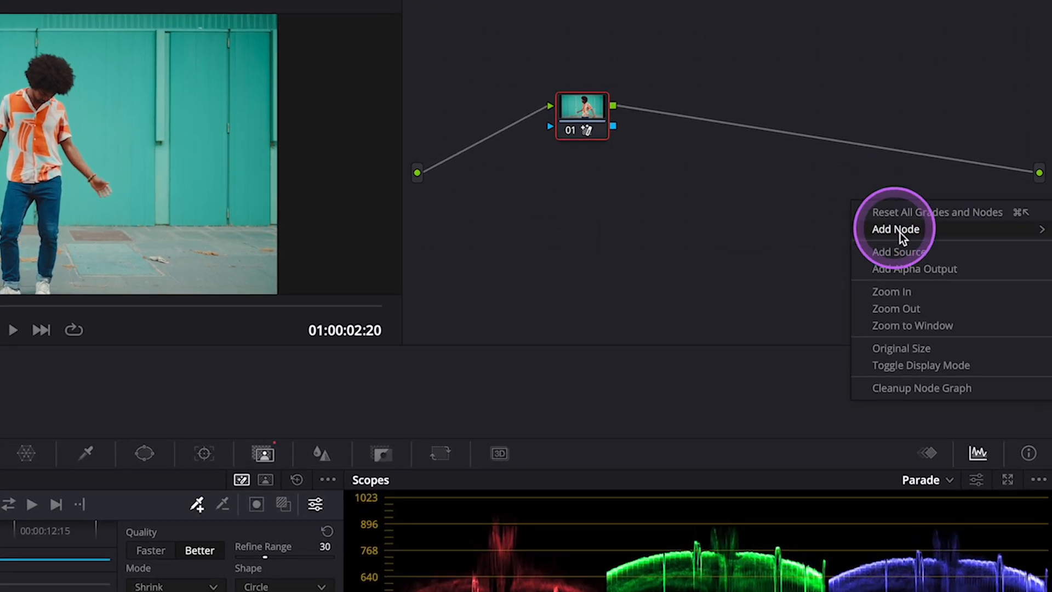
left_click(895, 229)
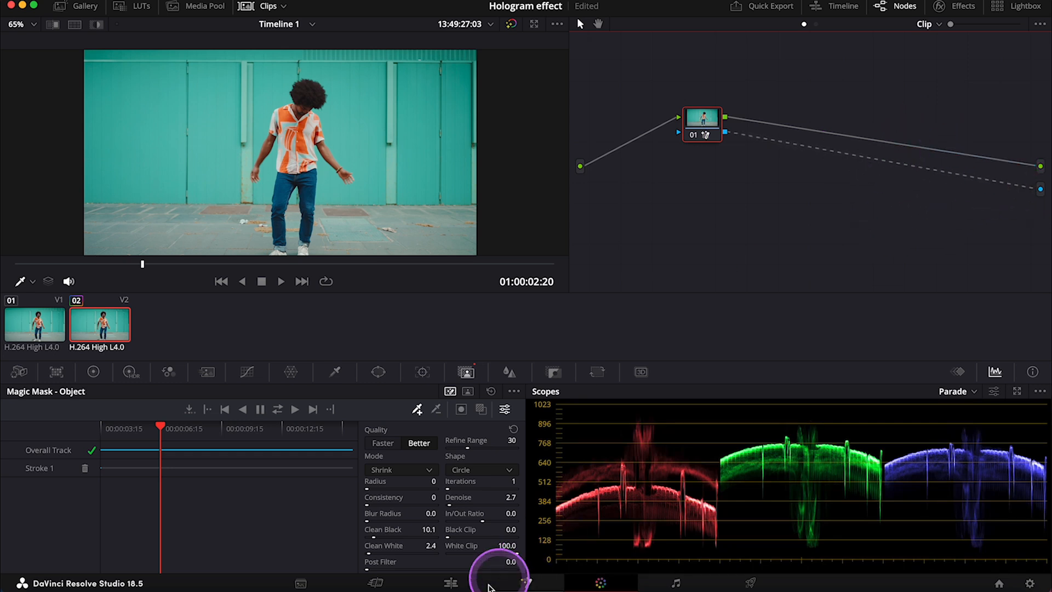
Render the V2 clip in place, saving the file to the Downloads folder
left_click(451, 582)
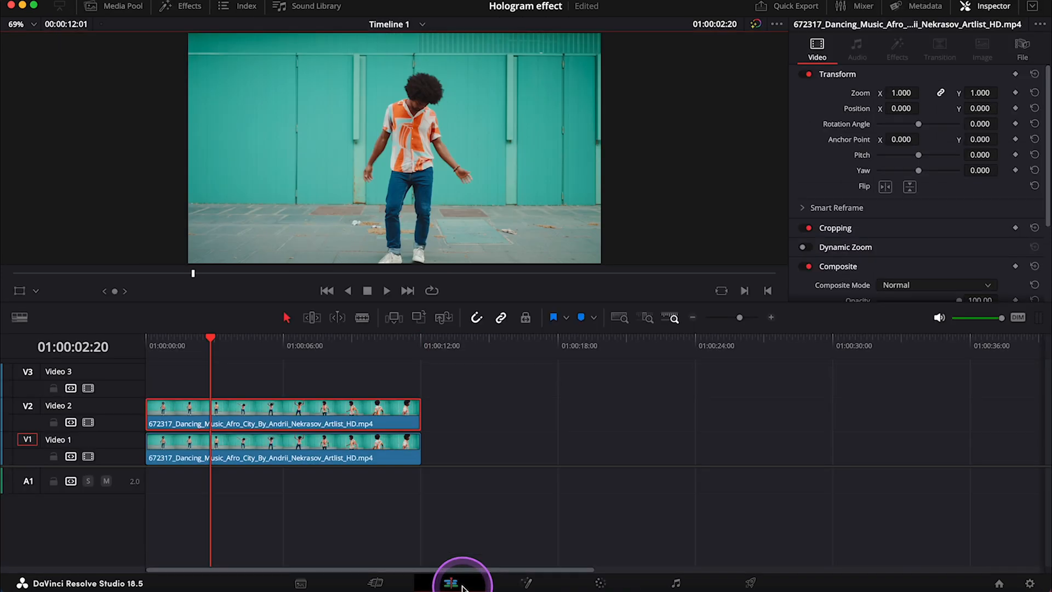
mouse_move(311, 414)
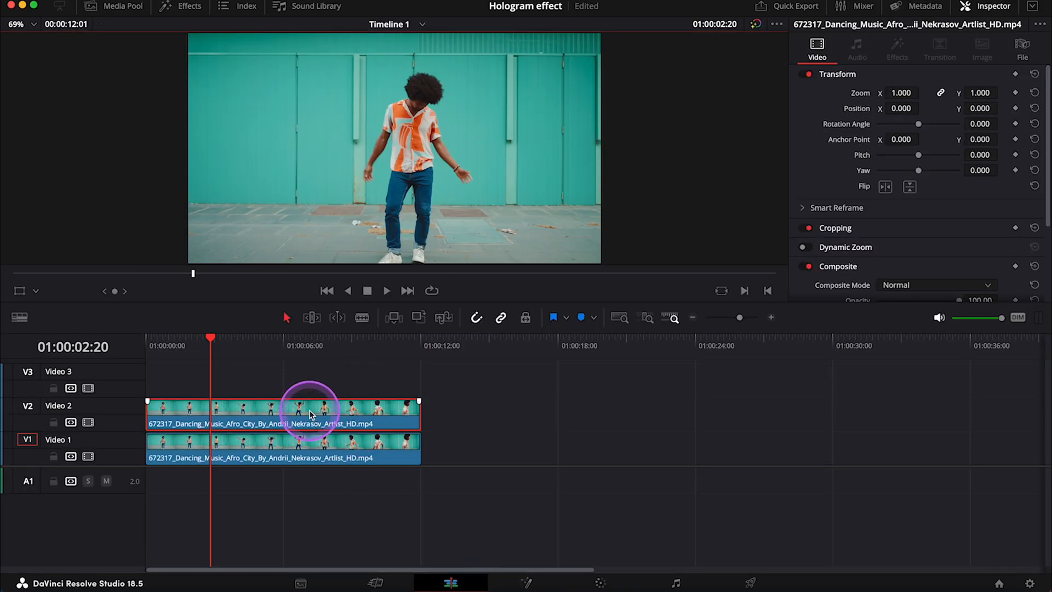
right_click(310, 413)
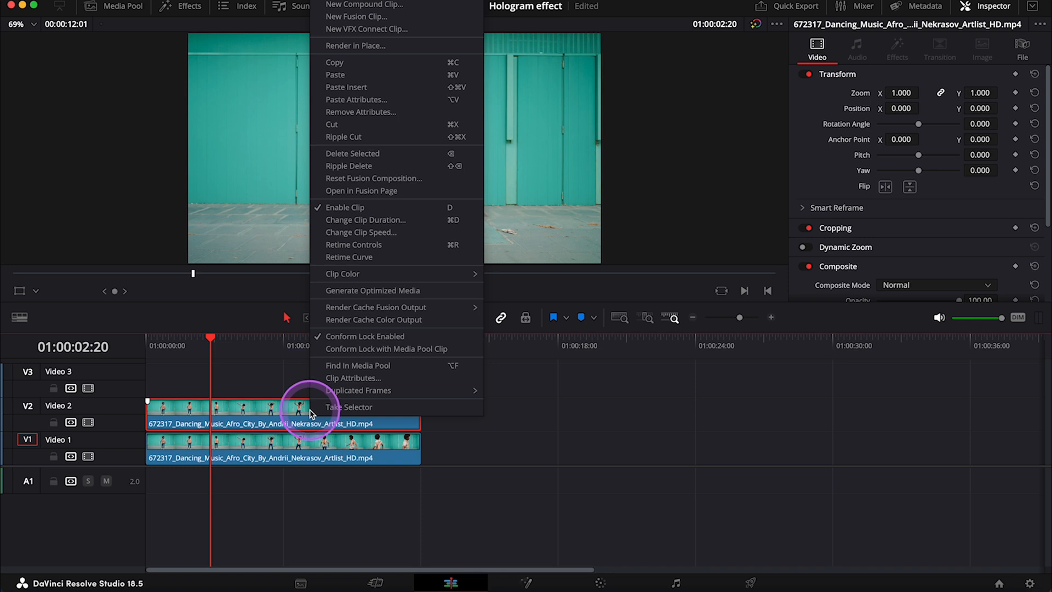
mouse_move(364, 46)
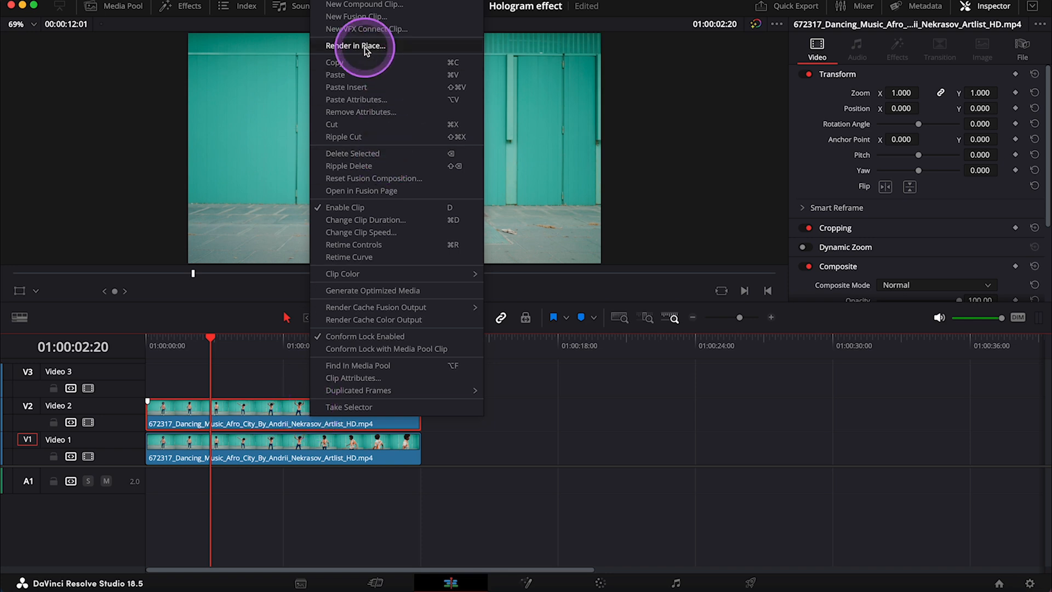
left_click(358, 46)
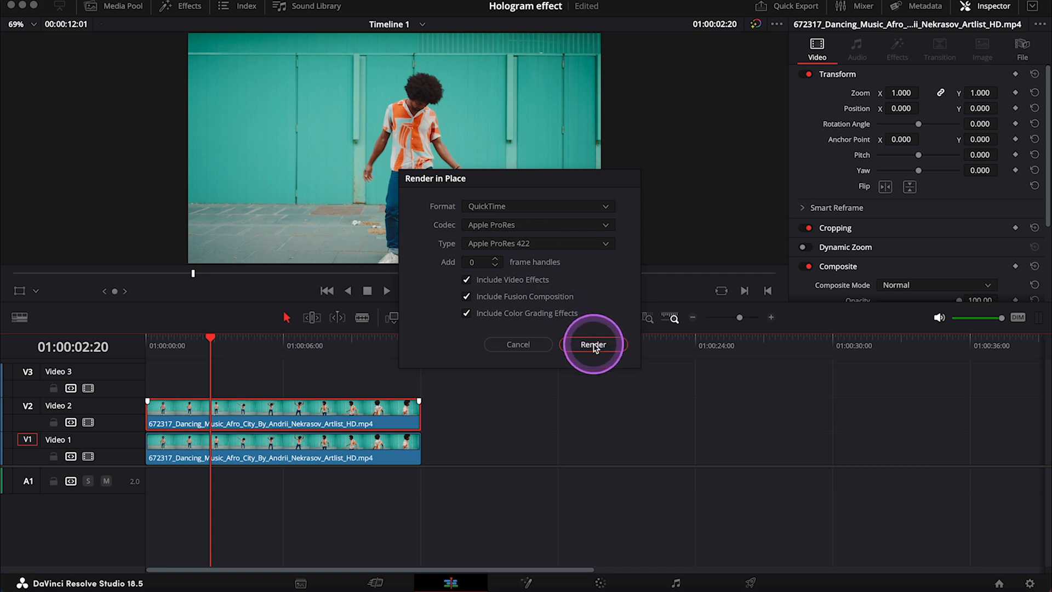
left_click(592, 344)
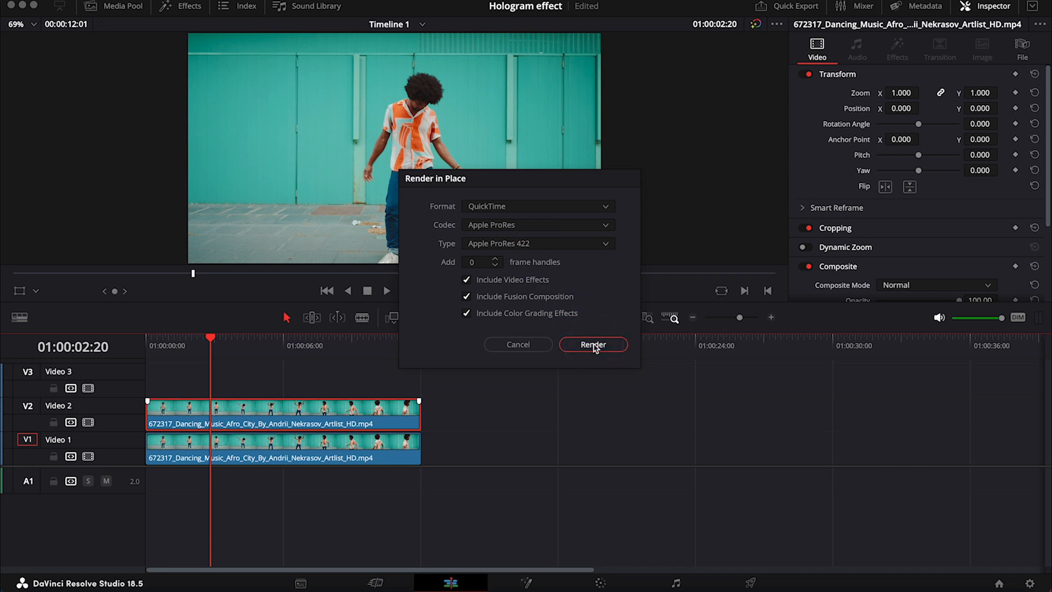
left_click(593, 344)
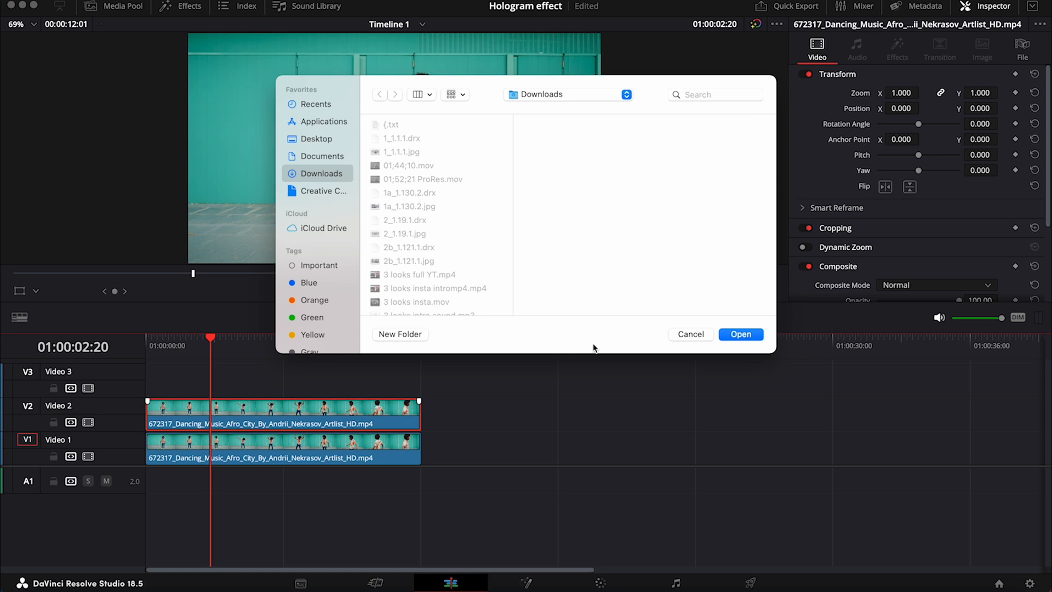
left_click(690, 334)
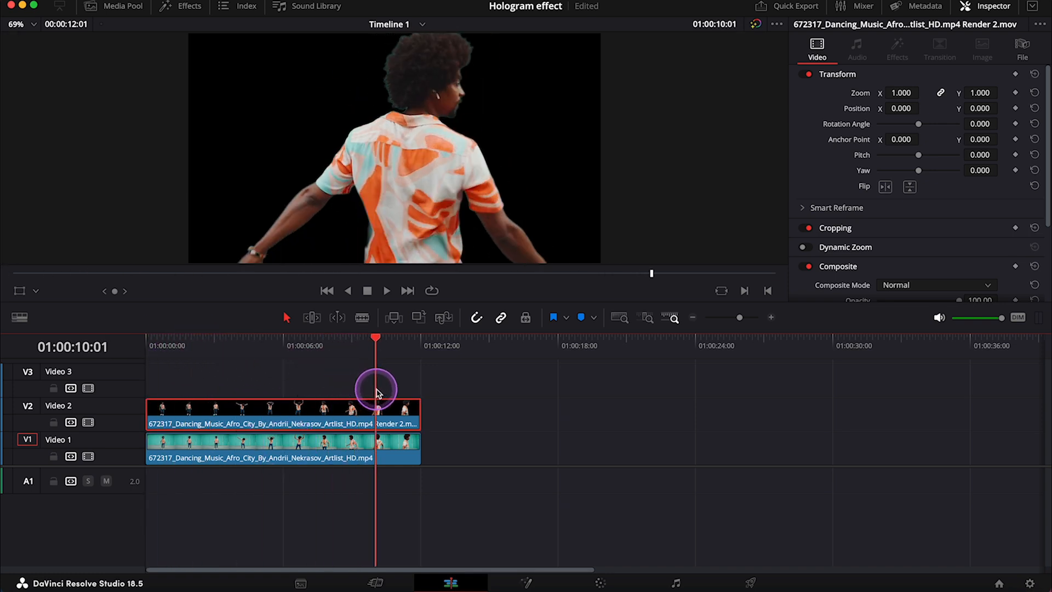
Park around 7 seconds, go to the Color page and show the Effects library
left_click(326, 338)
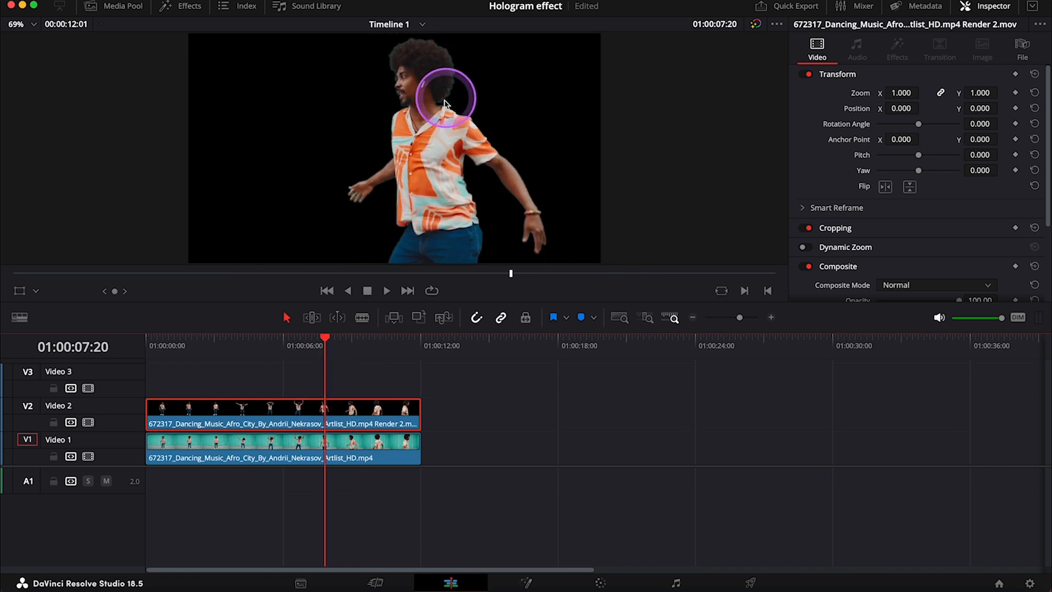
mouse_move(347, 382)
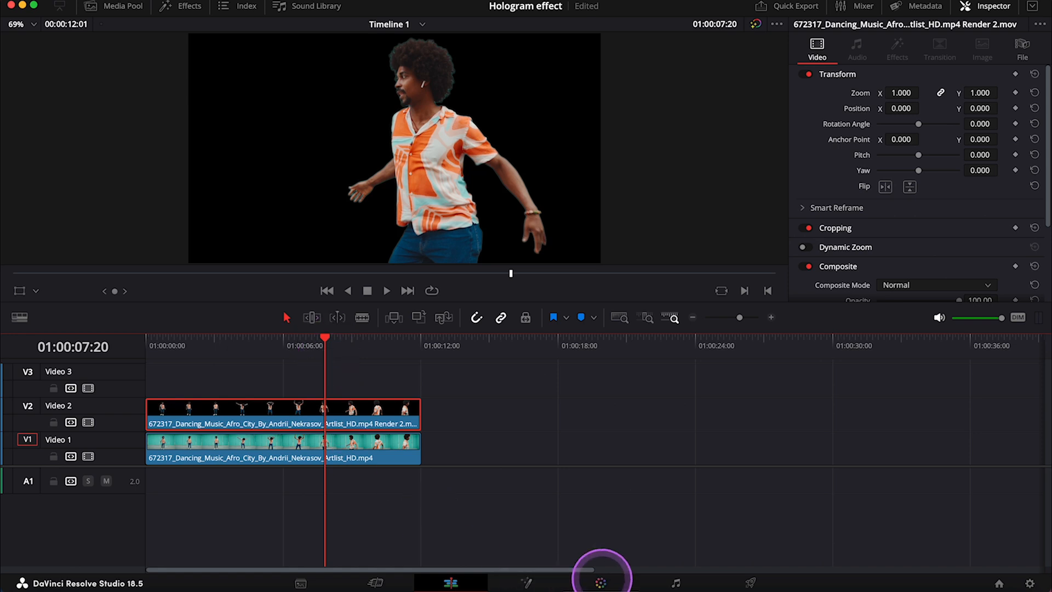
left_click(600, 583)
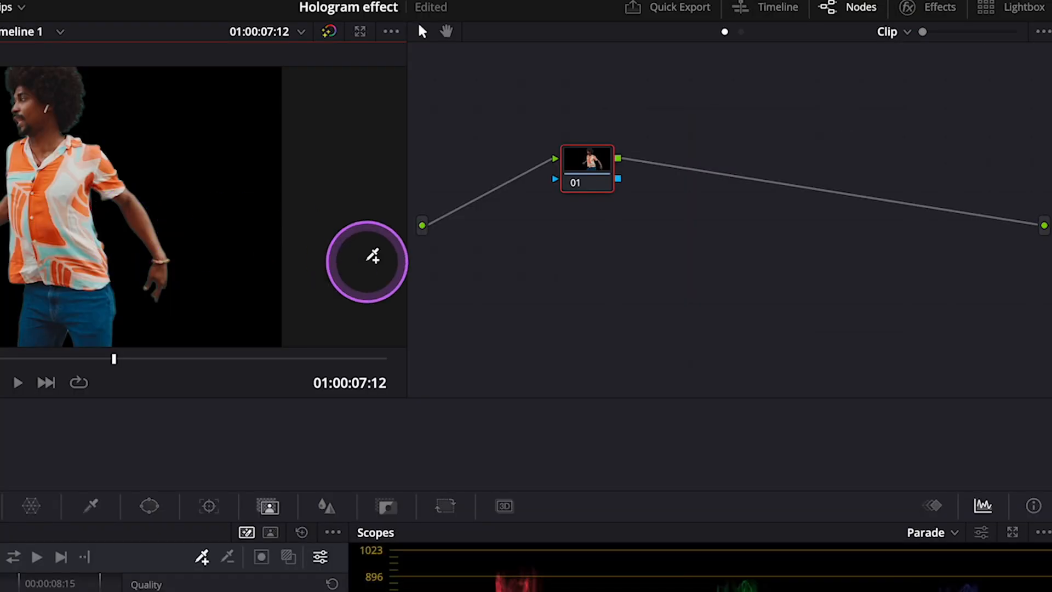
mouse_move(645, 171)
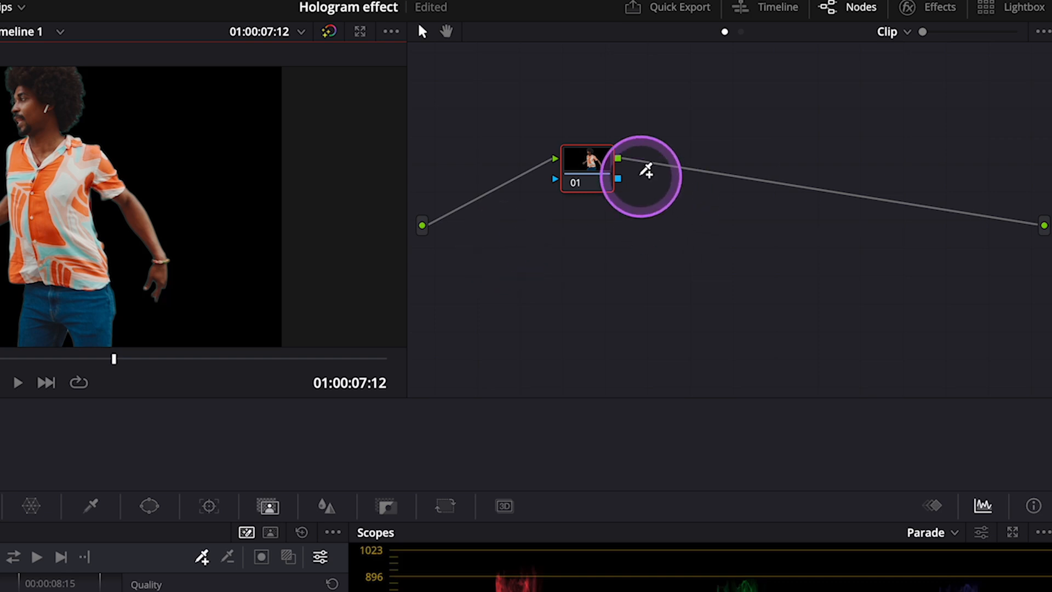
left_click(963, 7)
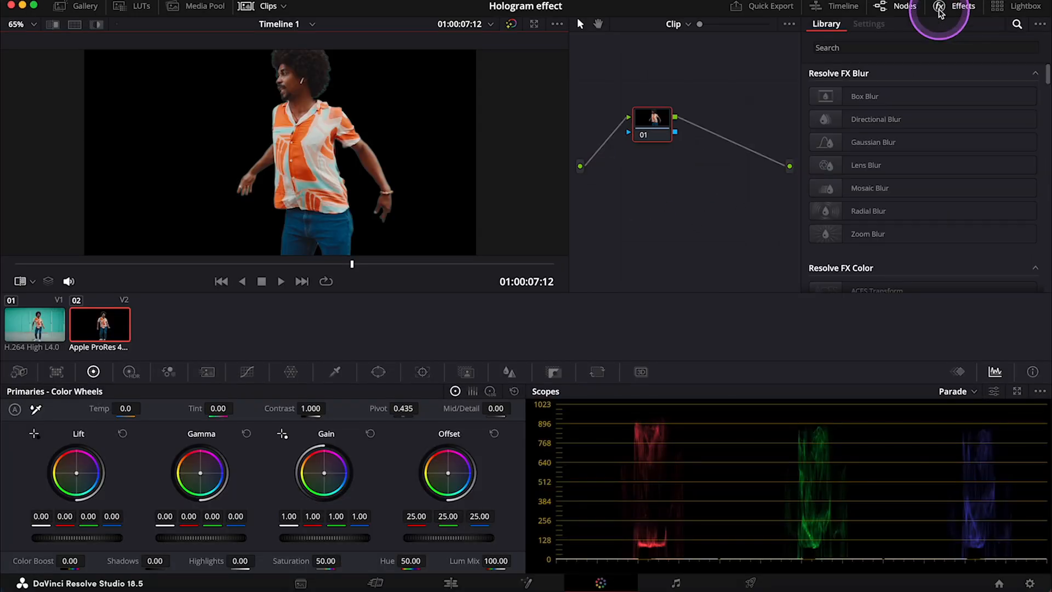
Find Edge Detect via 'edg', apply it to node 01 in Grayscale Edges mode
left_click(920, 48)
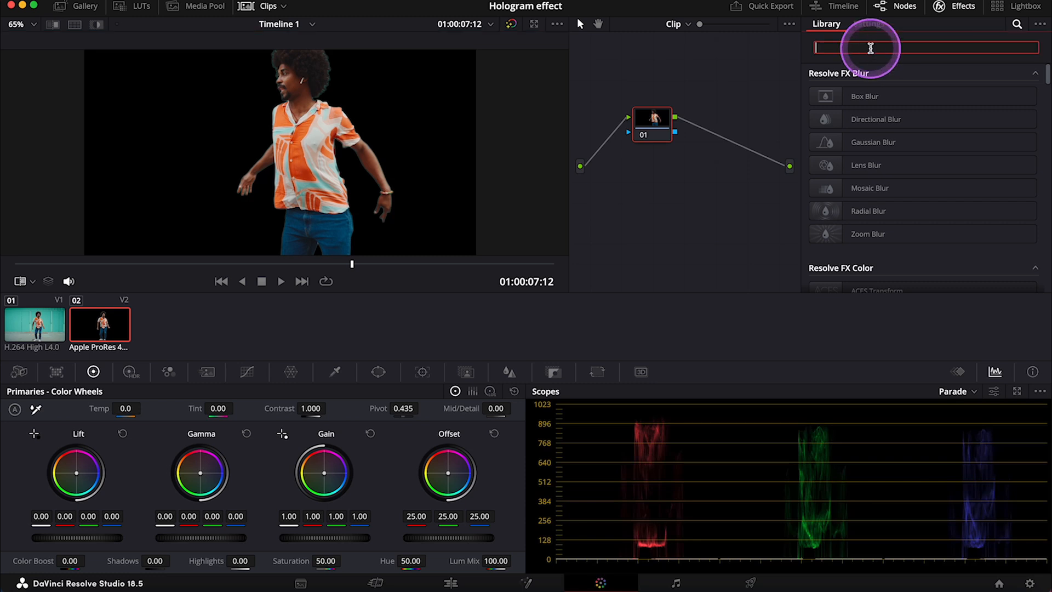
type("edg")
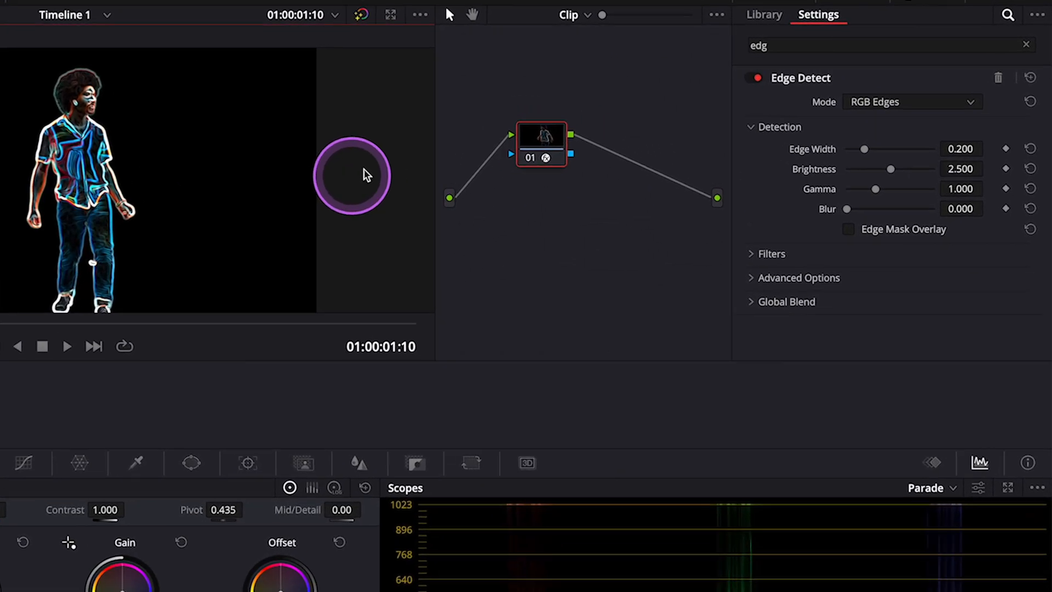
left_click(911, 101)
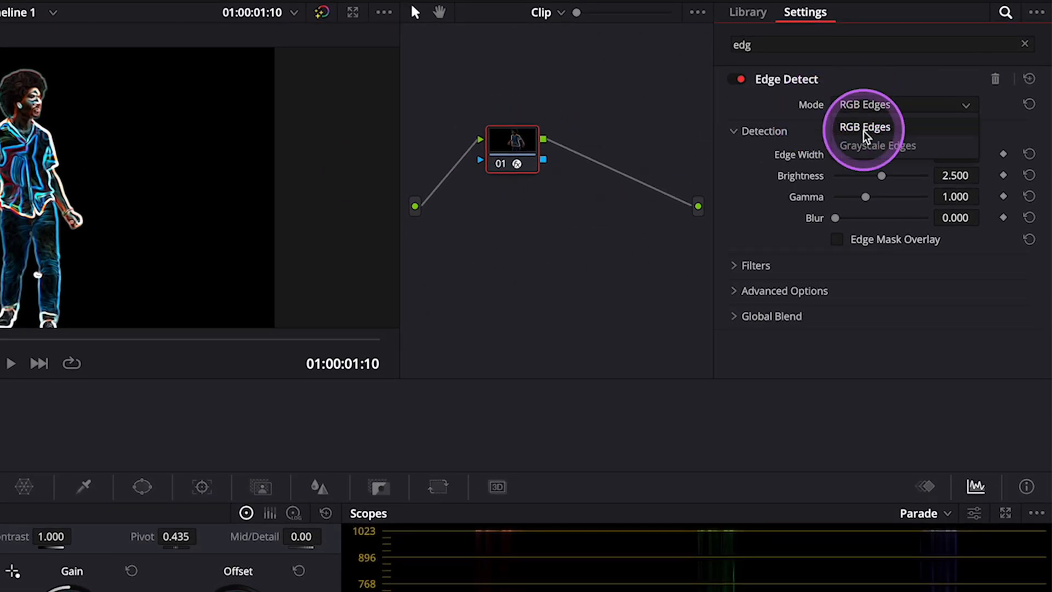
left_click(877, 146)
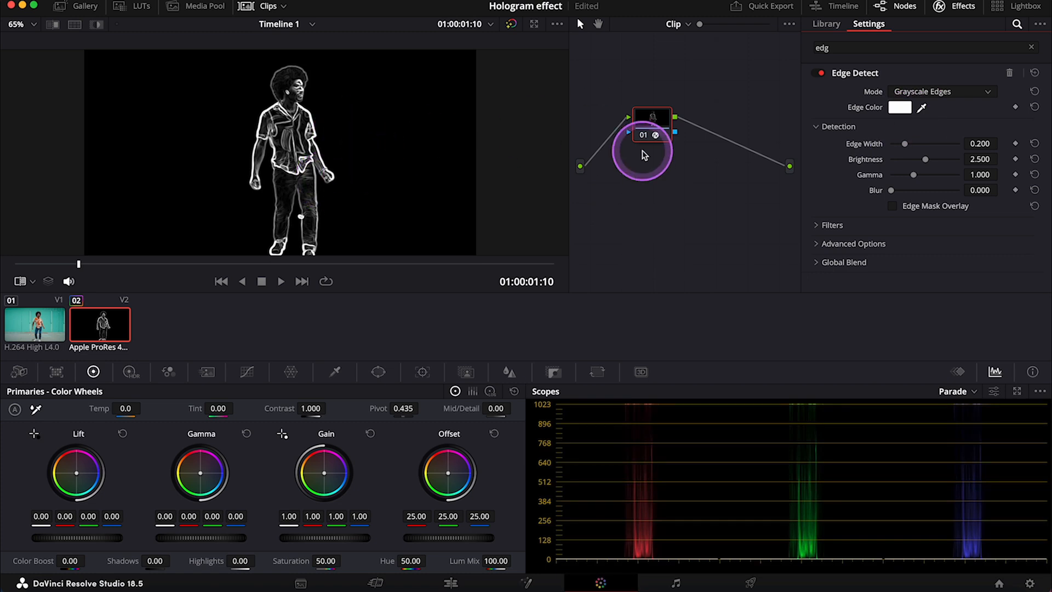
Make the edge colour yellow, Brightness 3.395 and Edge Width 0.156
left_click(900, 107)
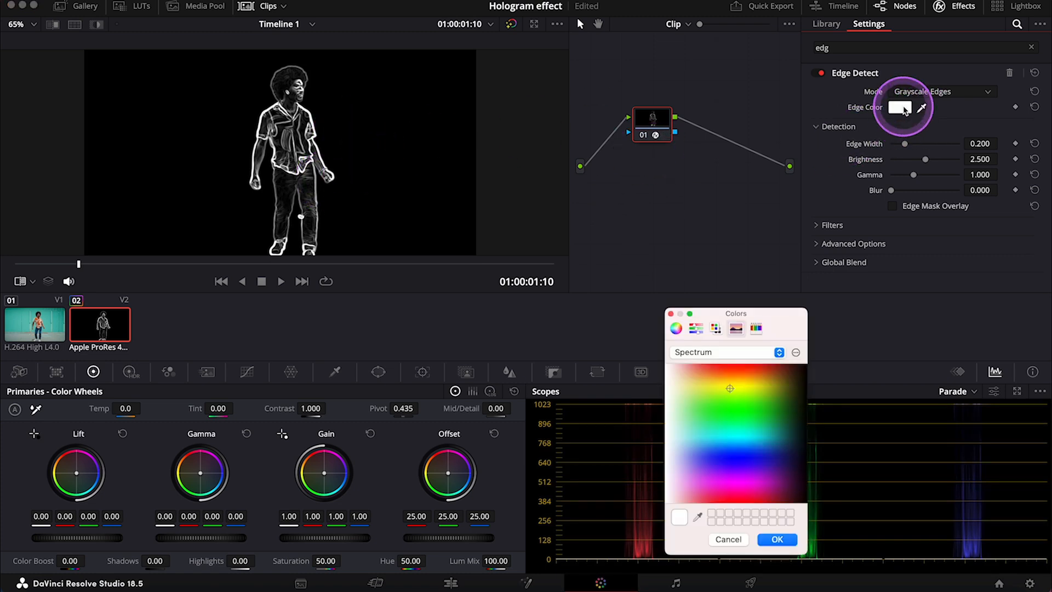
left_click(695, 376)
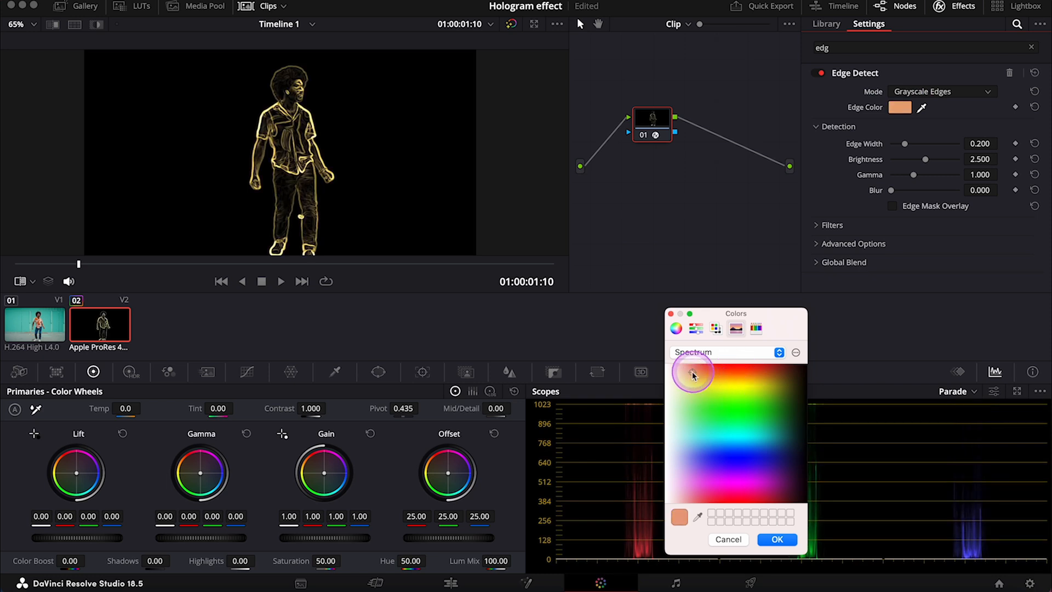
left_click(724, 434)
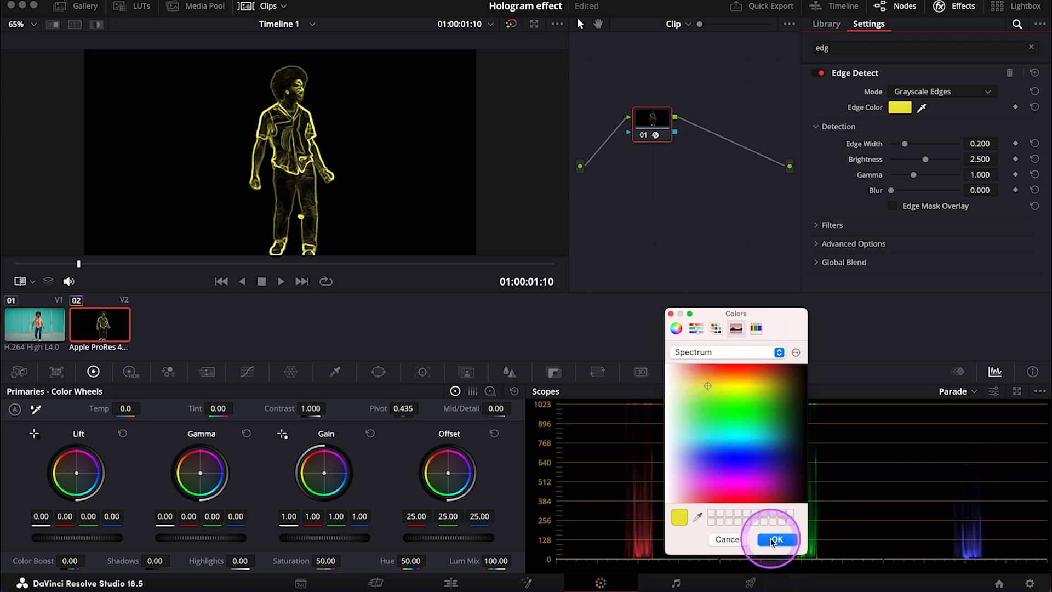
left_click(776, 539)
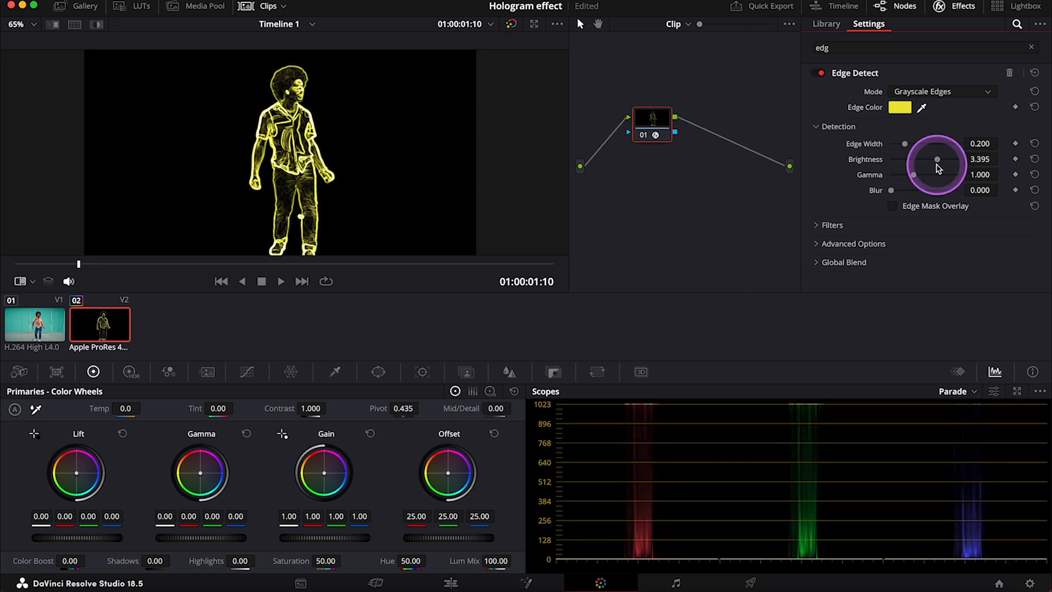
mouse_move(906, 144)
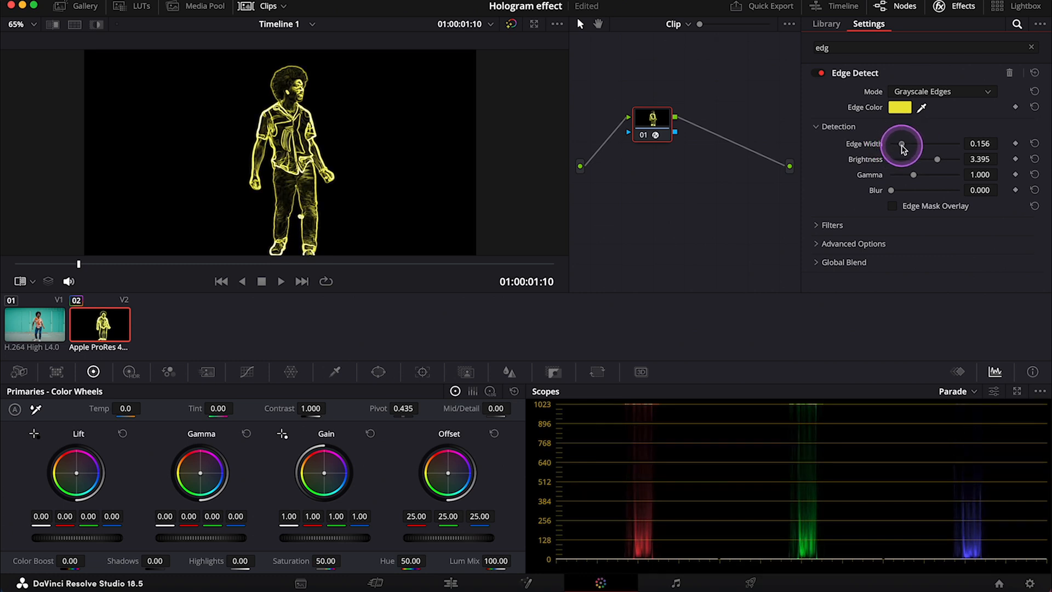
mouse_move(374, 155)
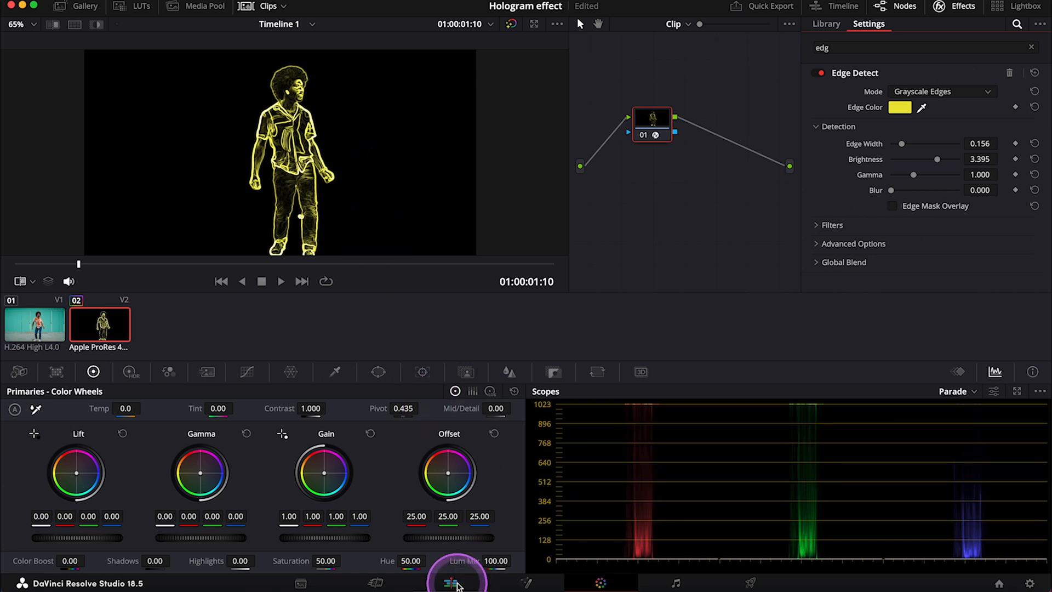
On the Edit page, set the V2 clip's Composite Mode to Color, then Screen, and review
left_click(455, 582)
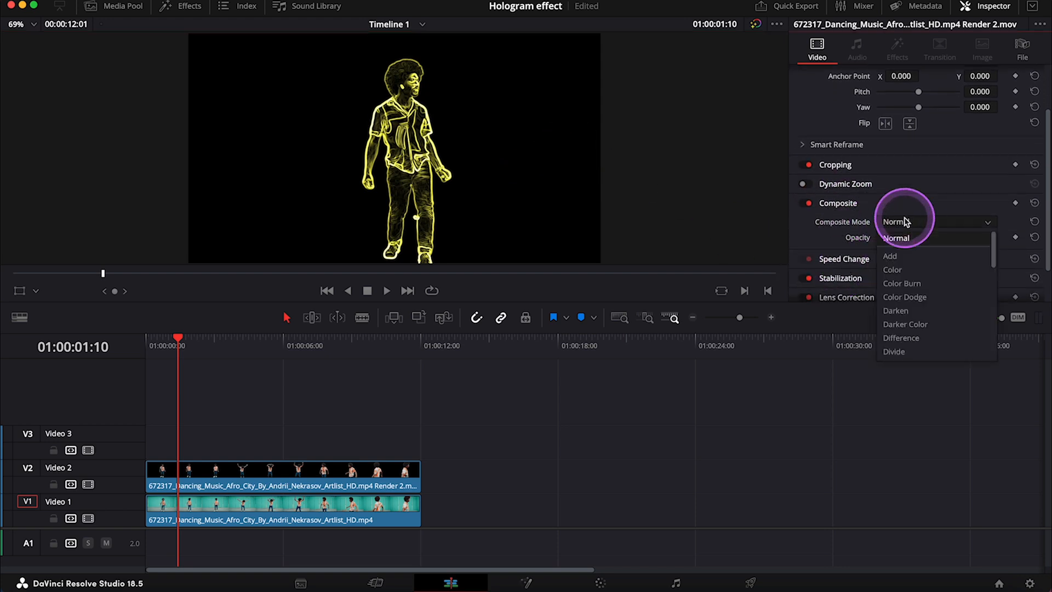
left_click(892, 269)
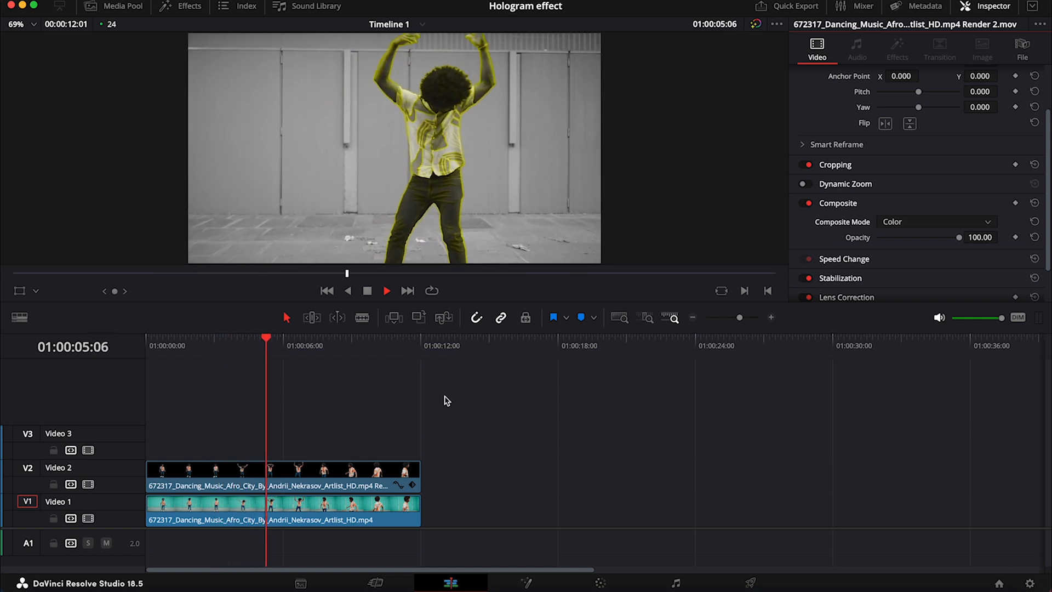
left_click(386, 290)
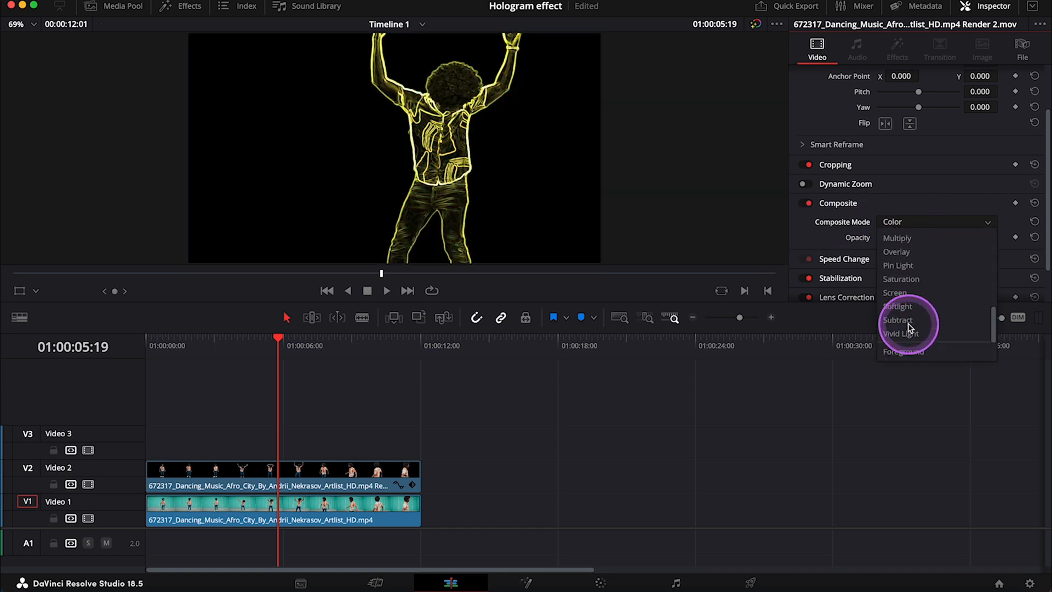
left_click(894, 292)
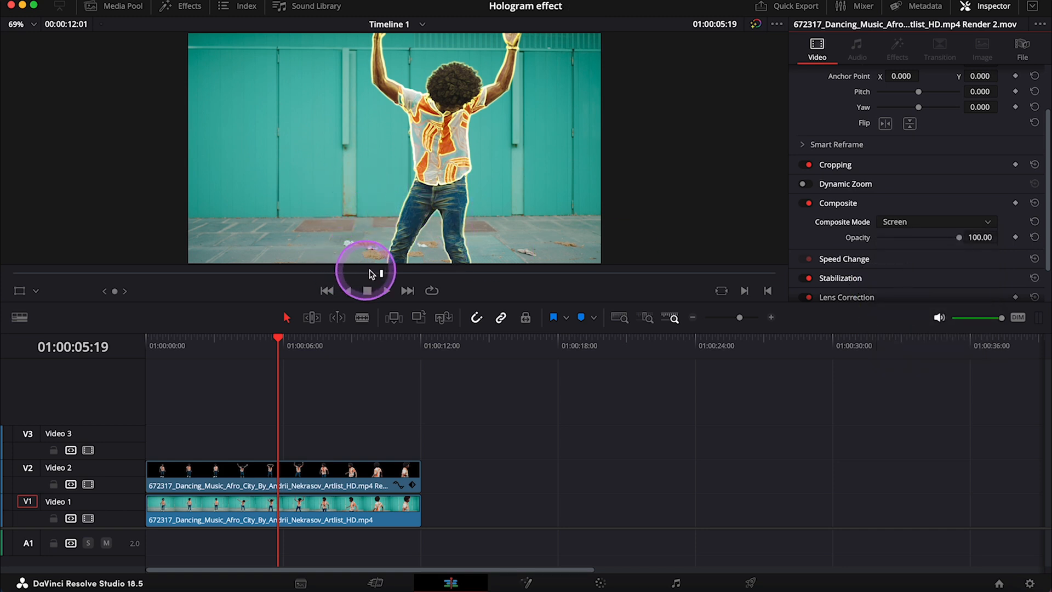
left_click(367, 291)
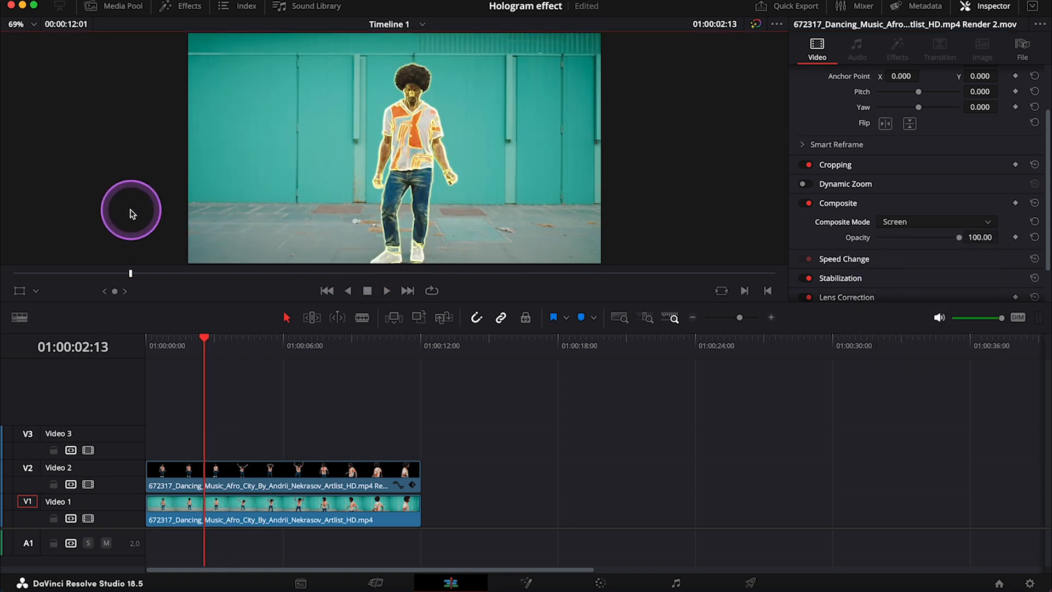